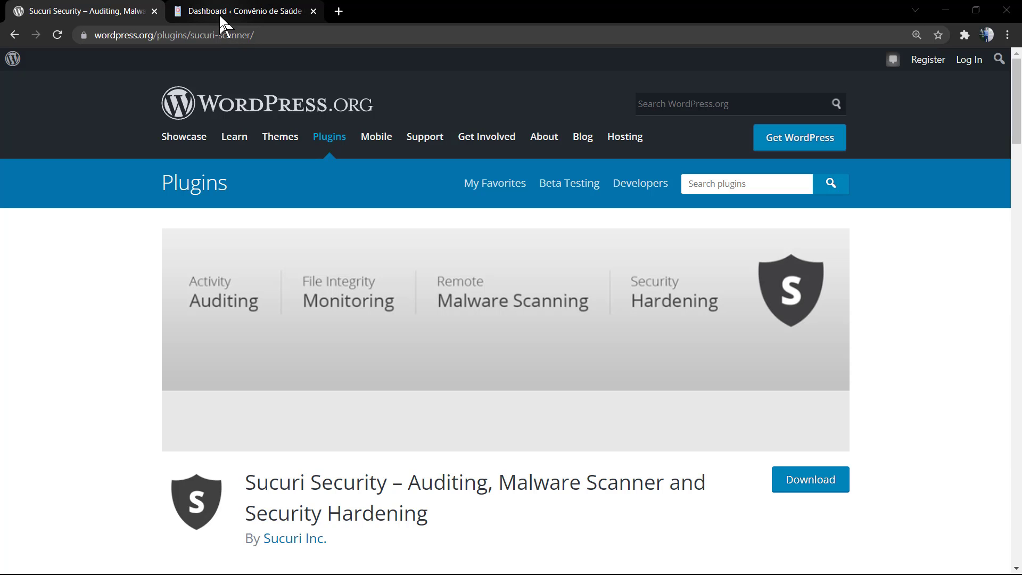
mouse_move(242, 10)
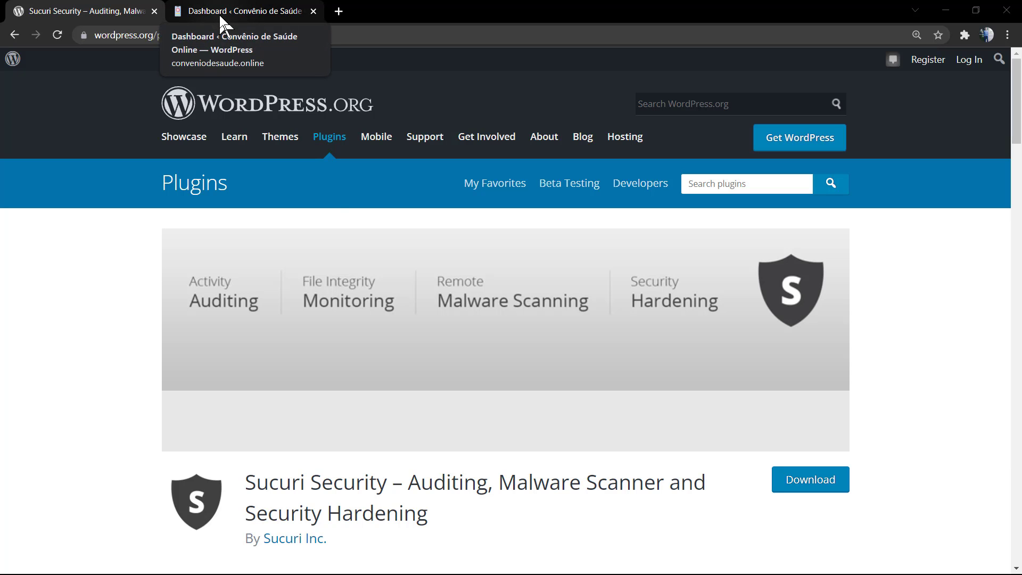
Review the Sucuri dashboard, then start Generate API Key with domain and admin email pre-filled.
scroll(down, 3)
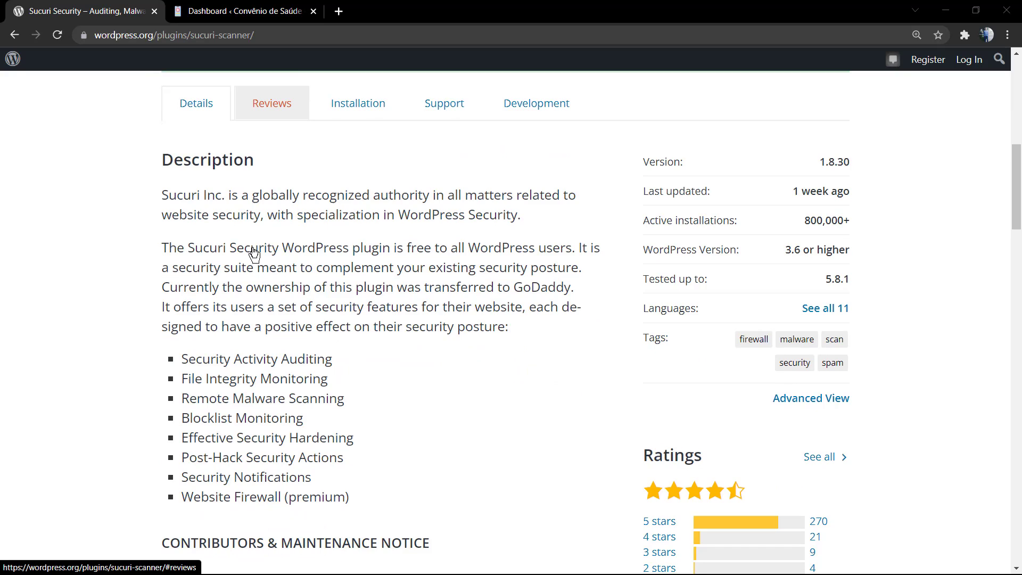
scroll(down, 3)
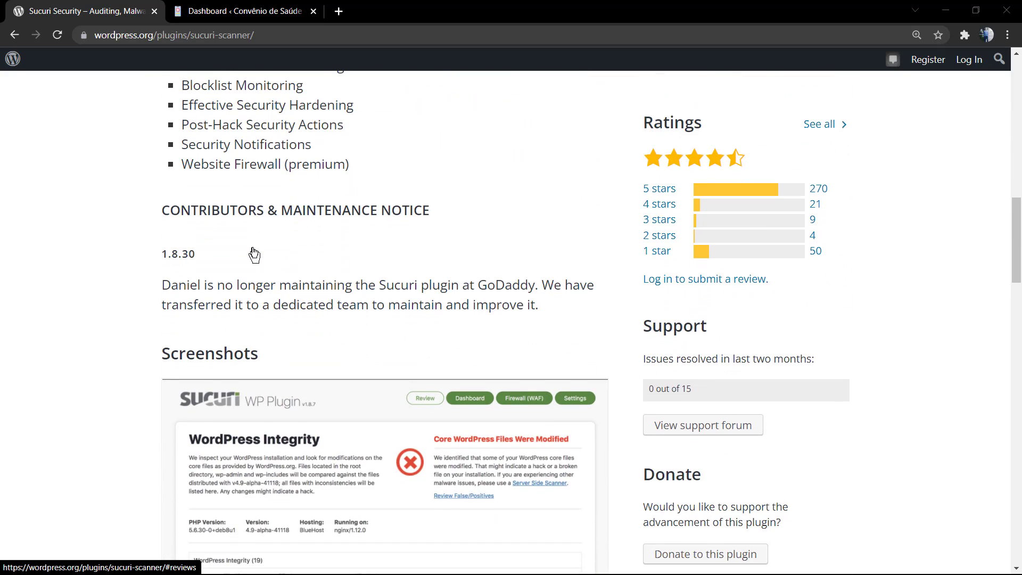
scroll(down, 3)
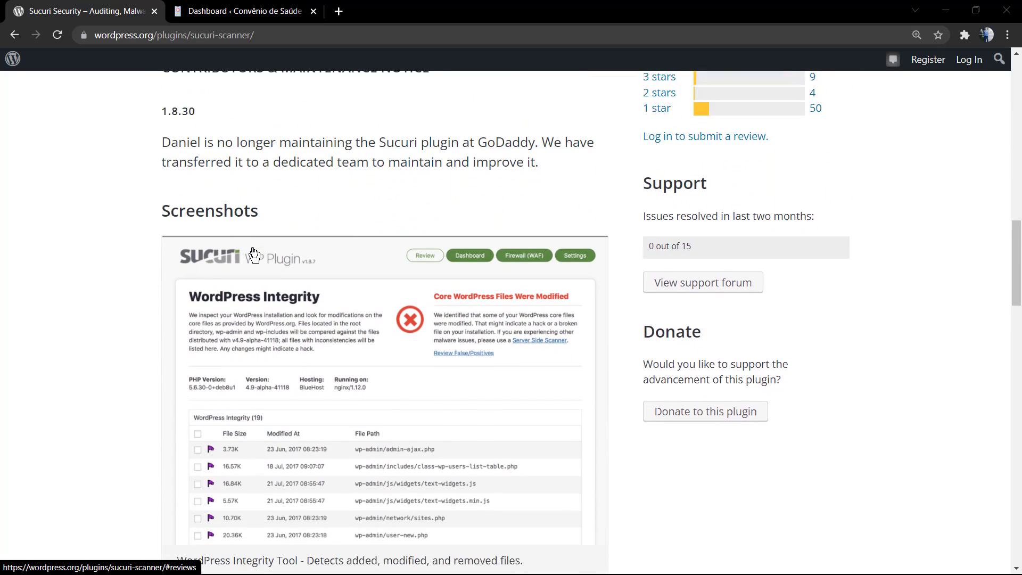
scroll(down, 3)
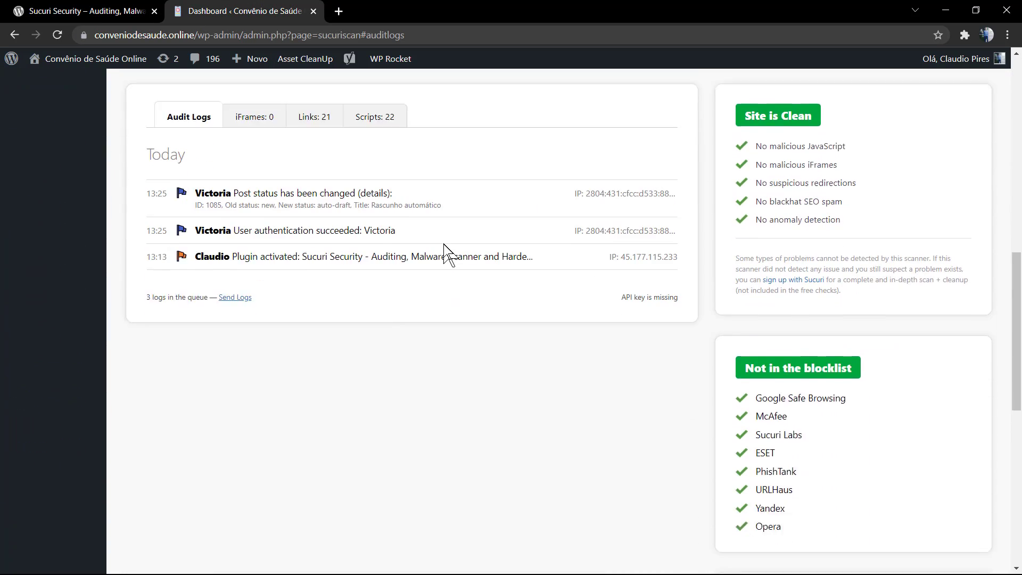
scroll(down, 3)
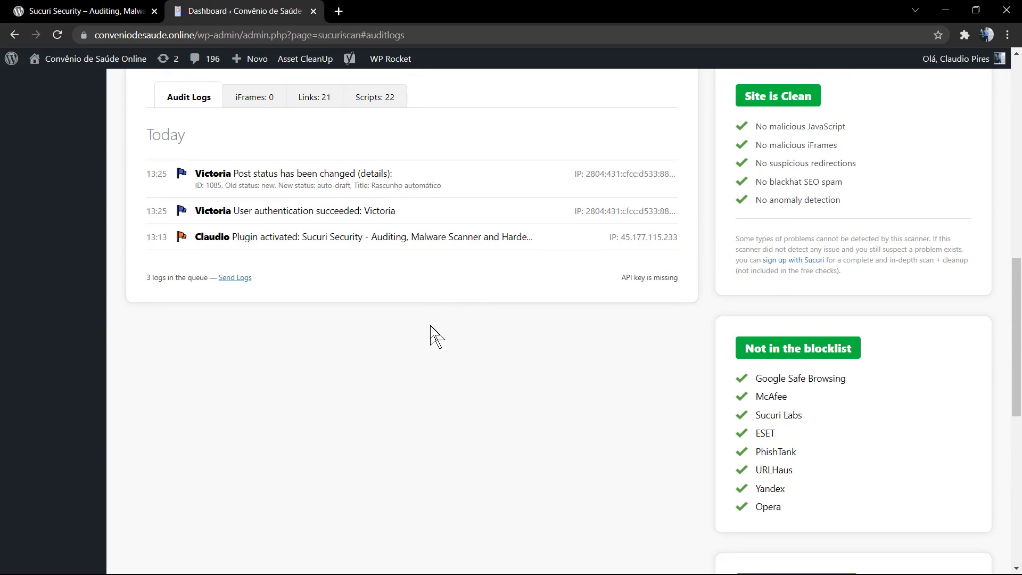
mouse_move(416, 286)
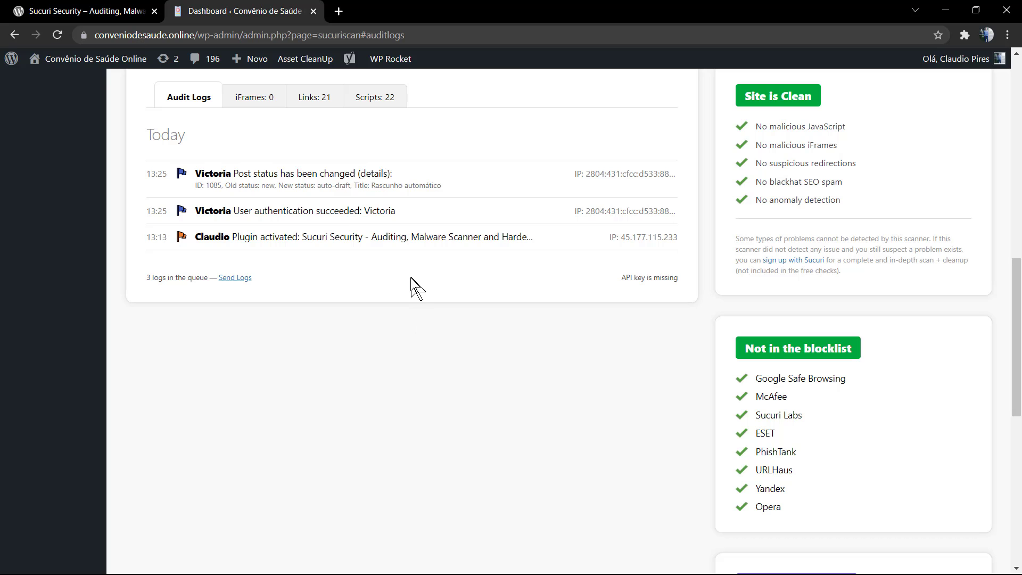
scroll(down, 3)
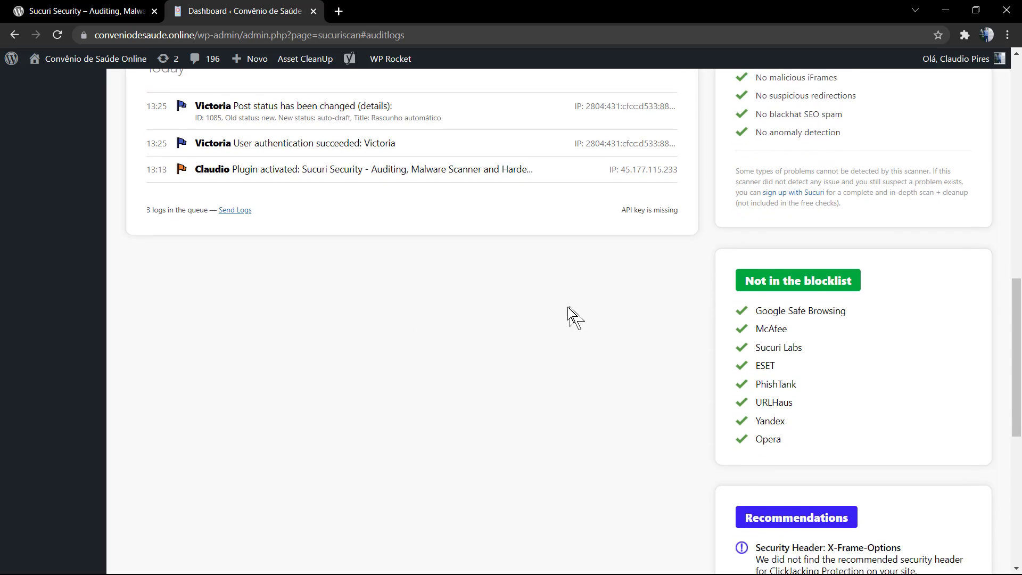
scroll(down, 3)
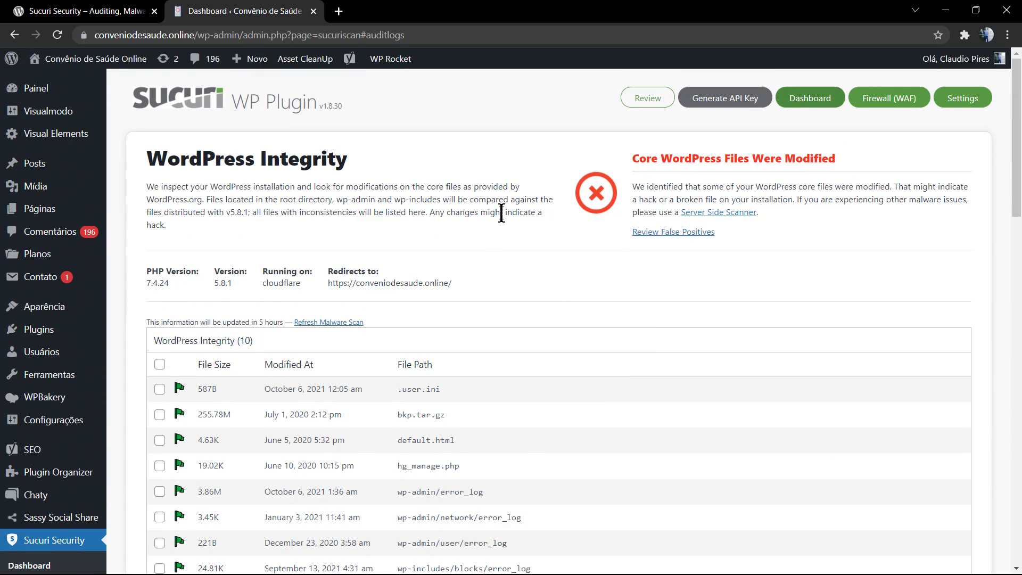
mouse_move(485, 245)
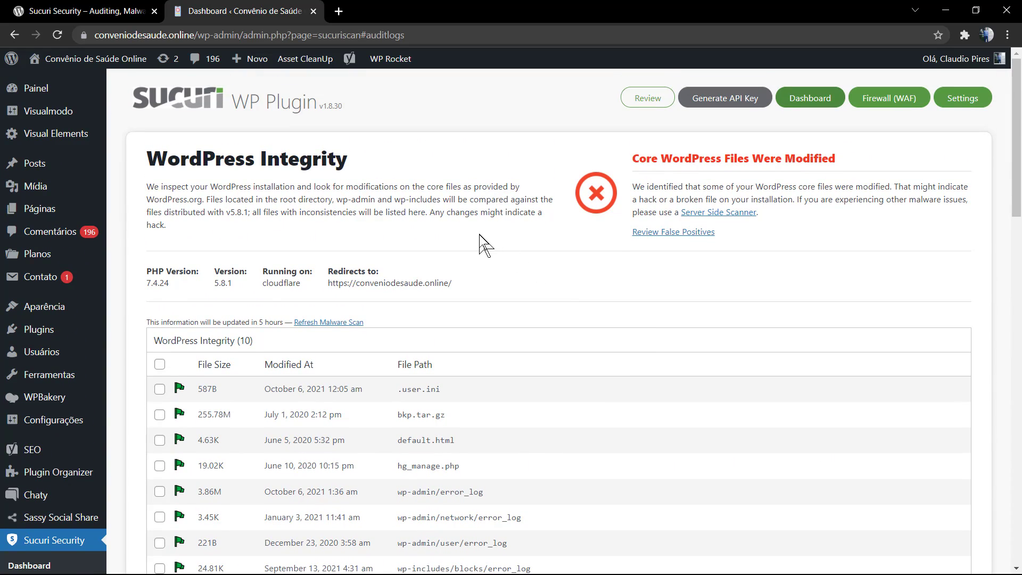
mouse_move(724, 98)
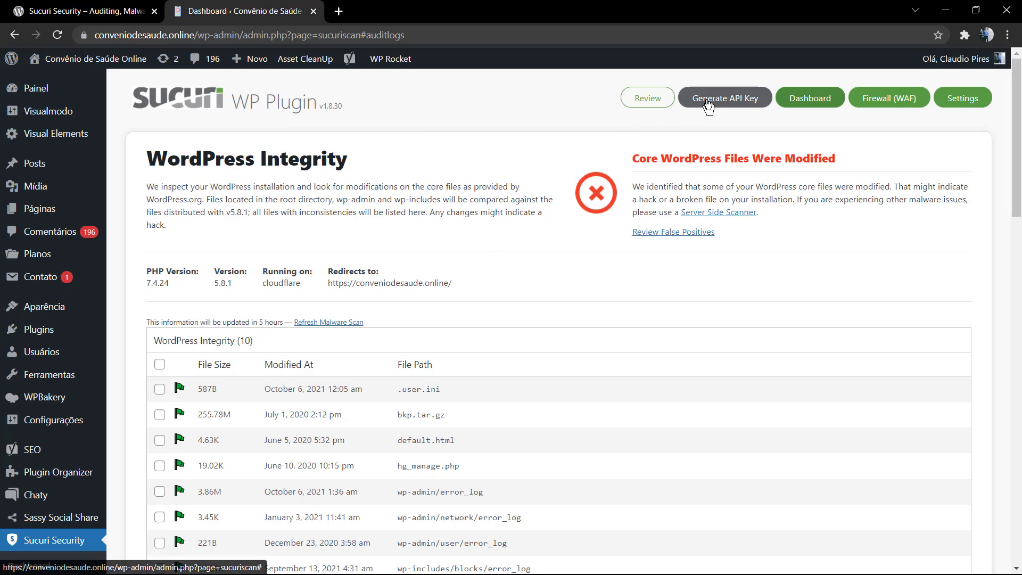
mouse_move(722, 108)
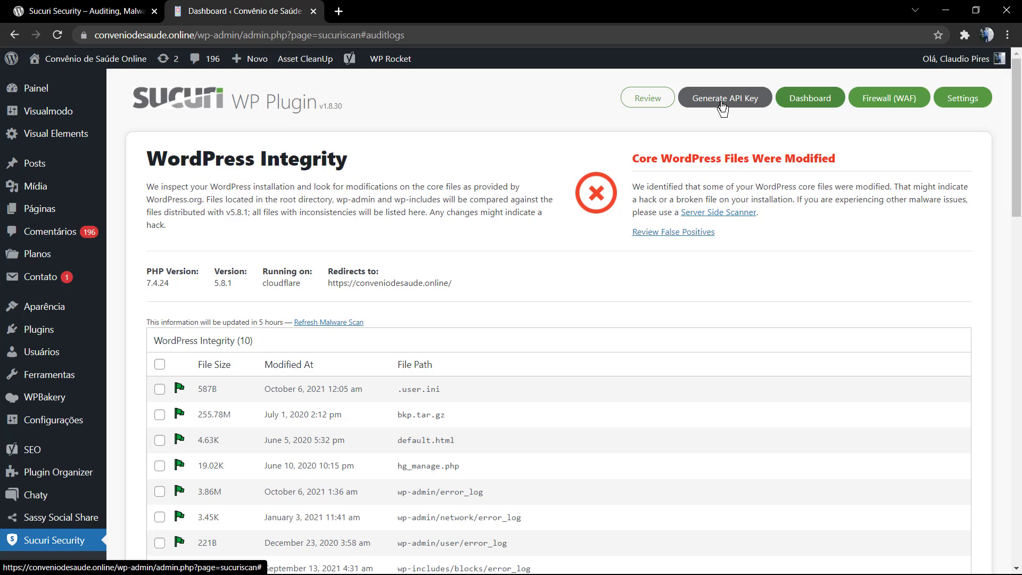
click(724, 98)
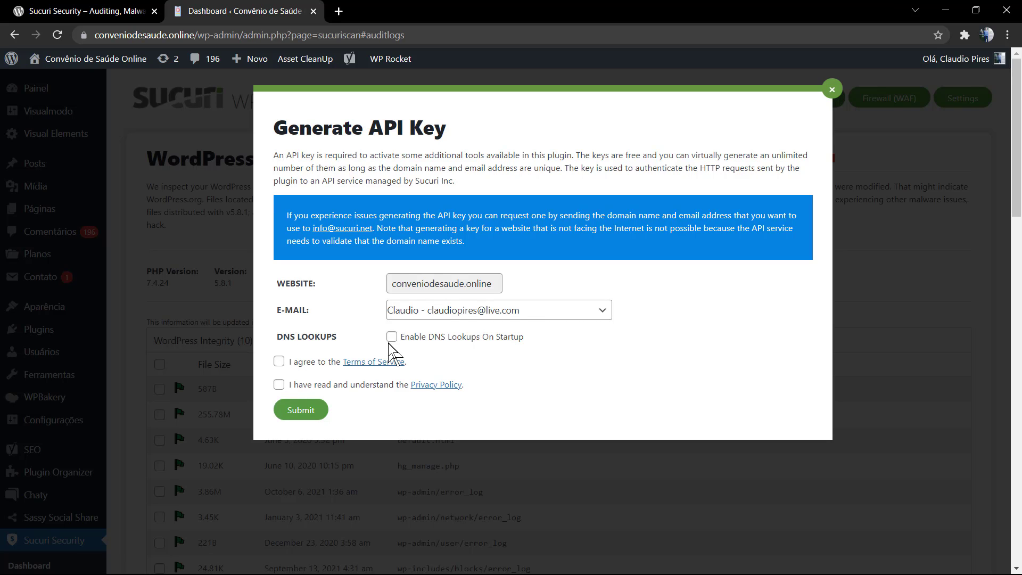
Accept the terms of service and submit the site registration for a new API key.
click(277, 385)
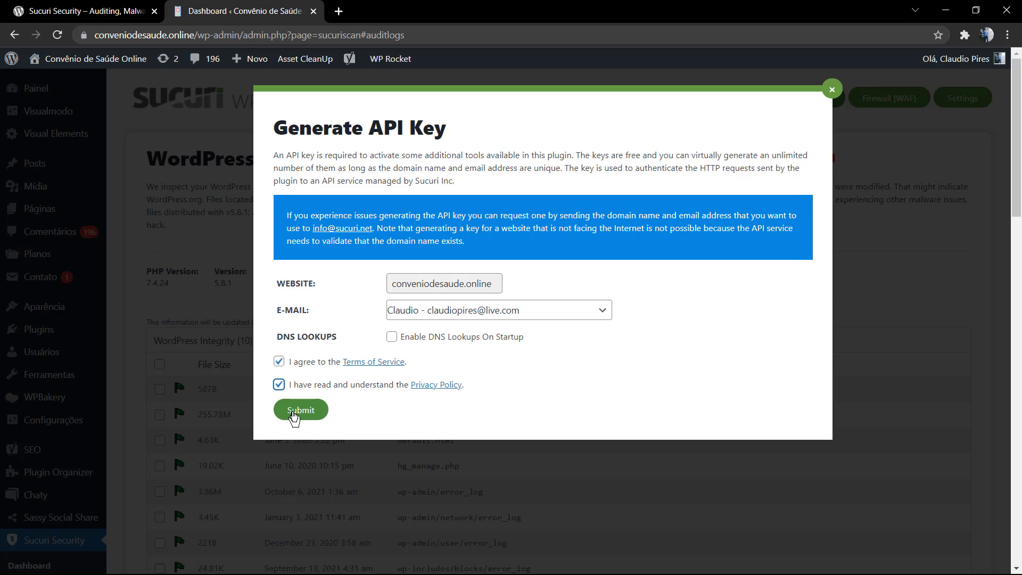
click(300, 410)
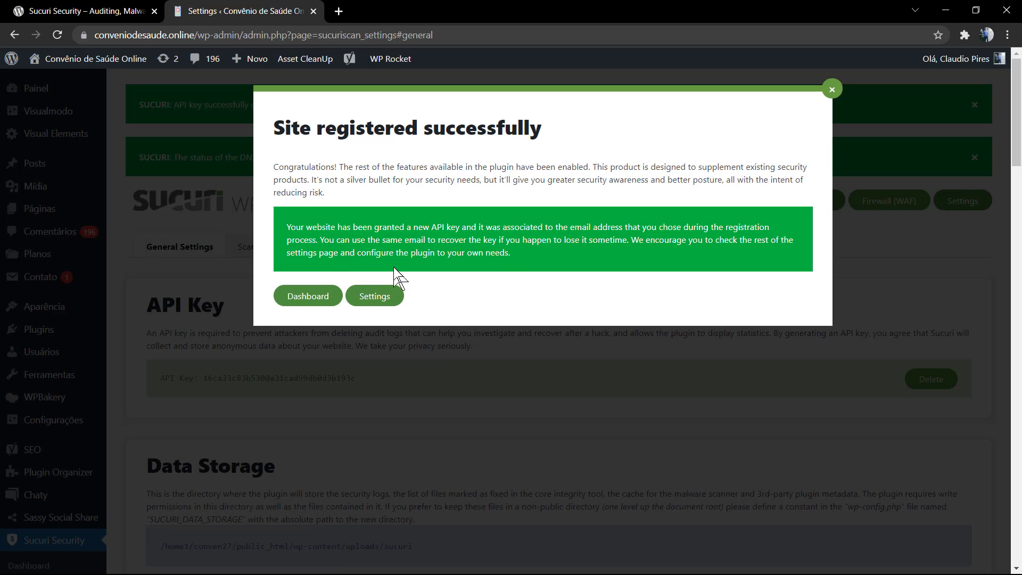
mouse_move(398, 269)
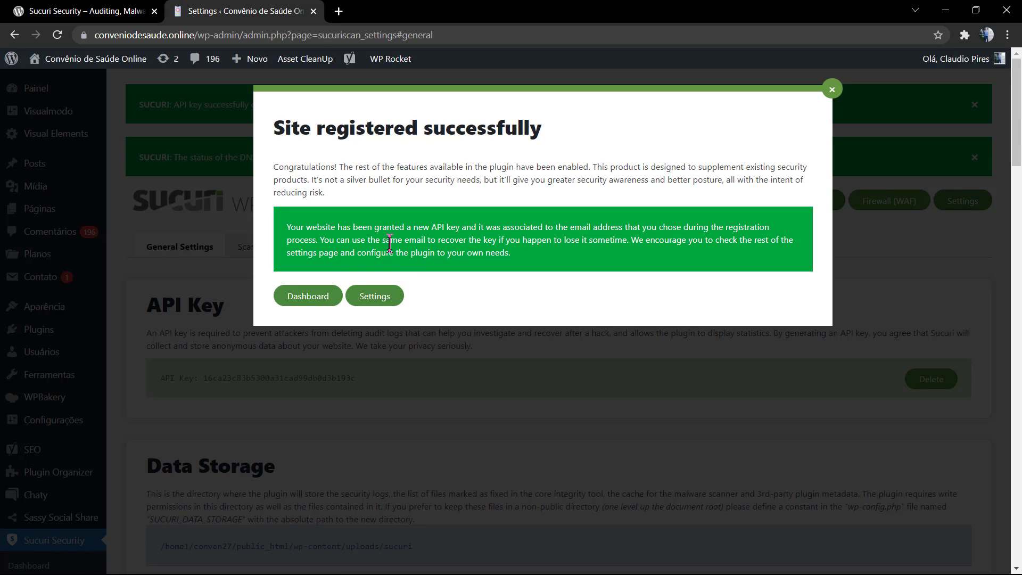
Read the 'Site registered successfully' message and return to the Sucuri dashboard.
drag(286, 227, 512, 253)
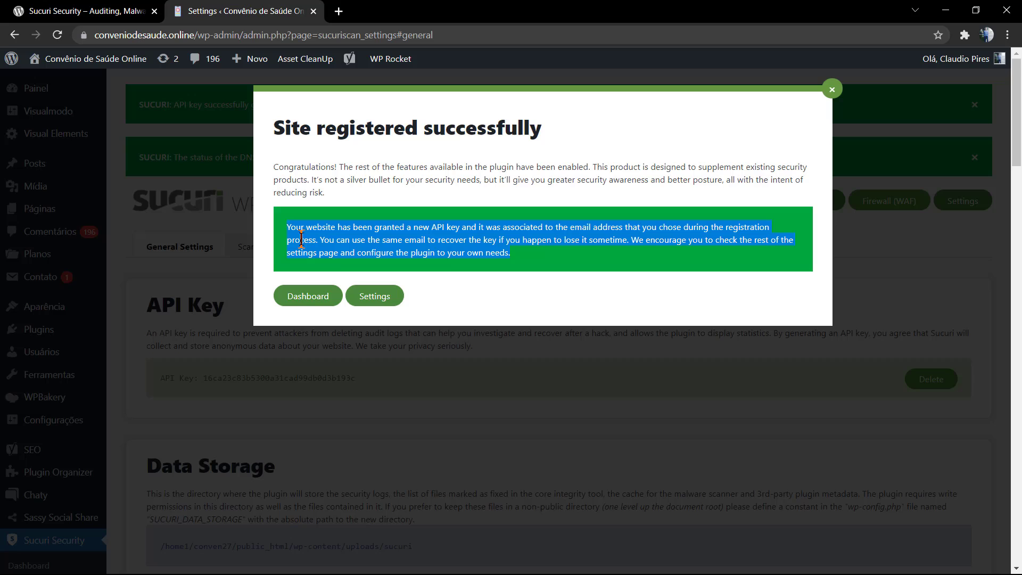
drag(301, 237, 522, 239)
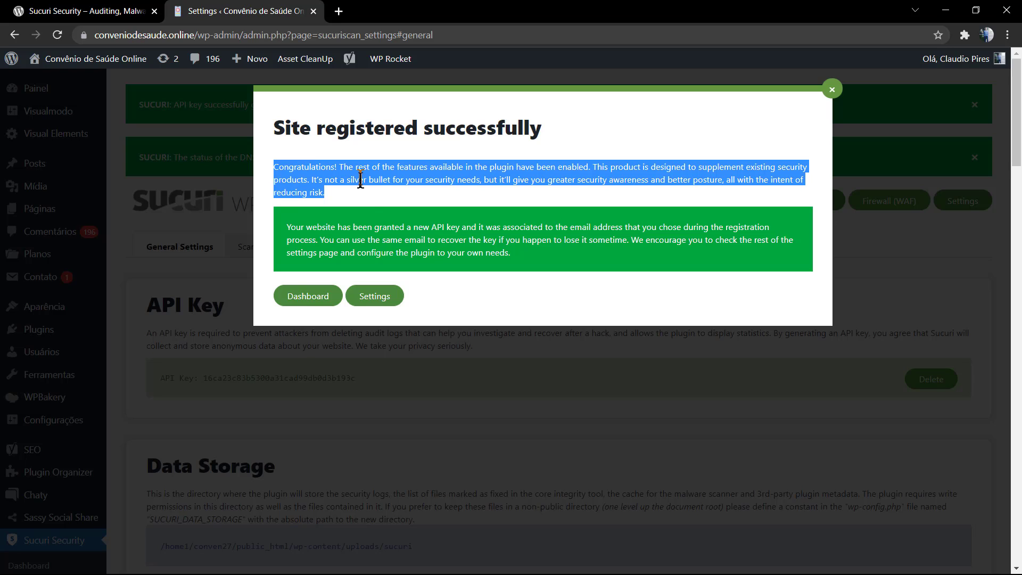
mouse_move(306, 304)
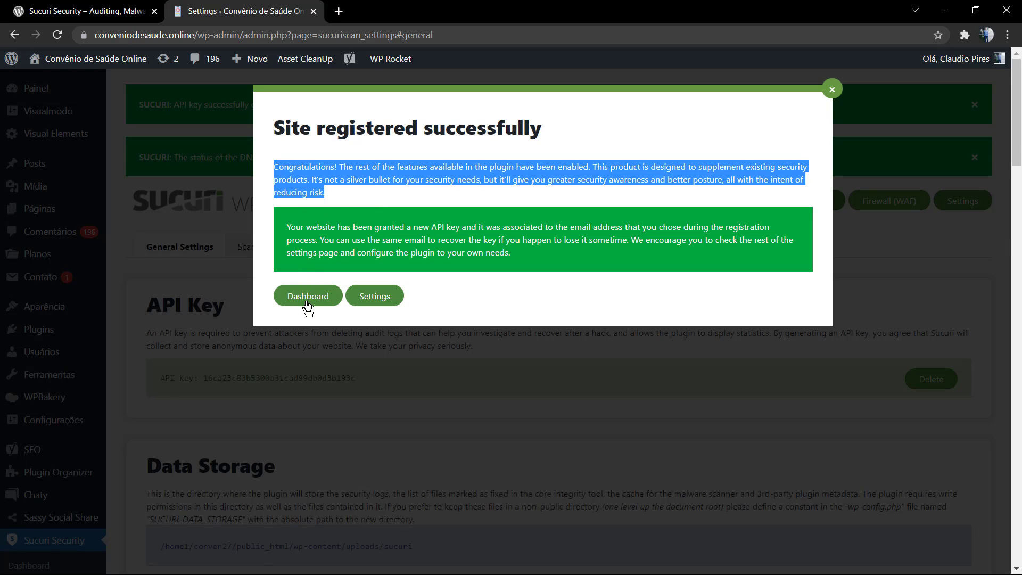
click(306, 295)
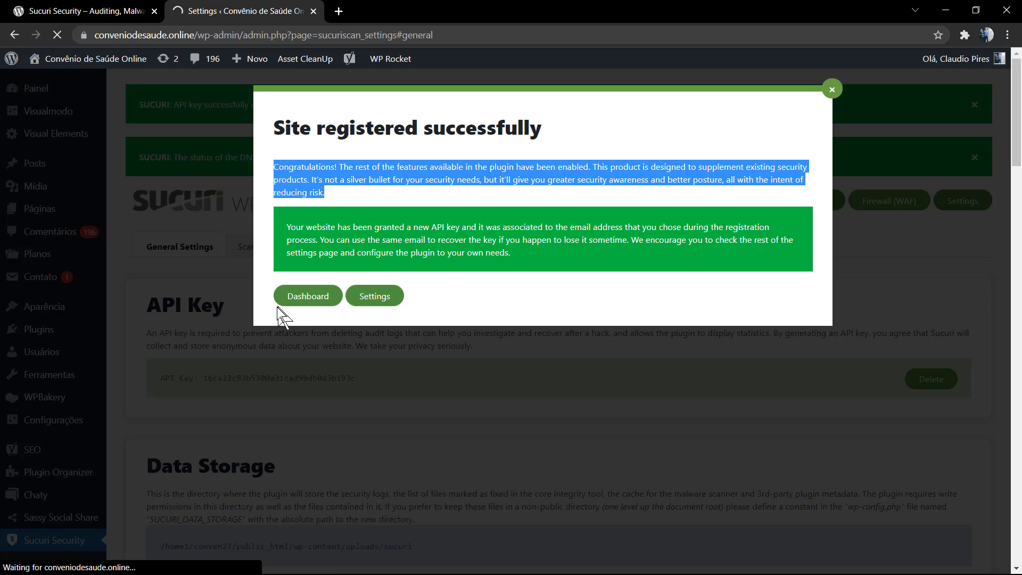
click(307, 294)
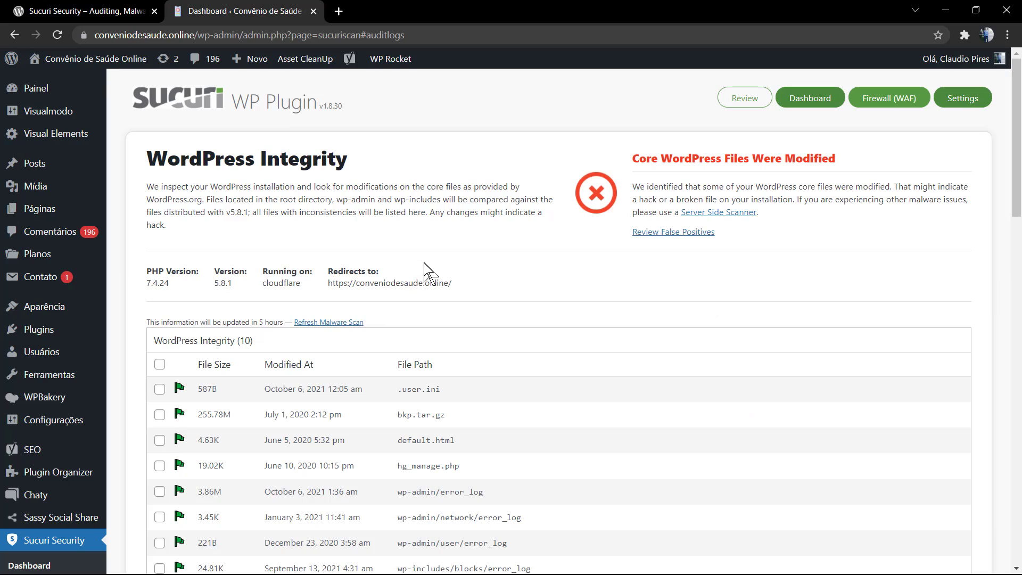
mouse_move(636, 127)
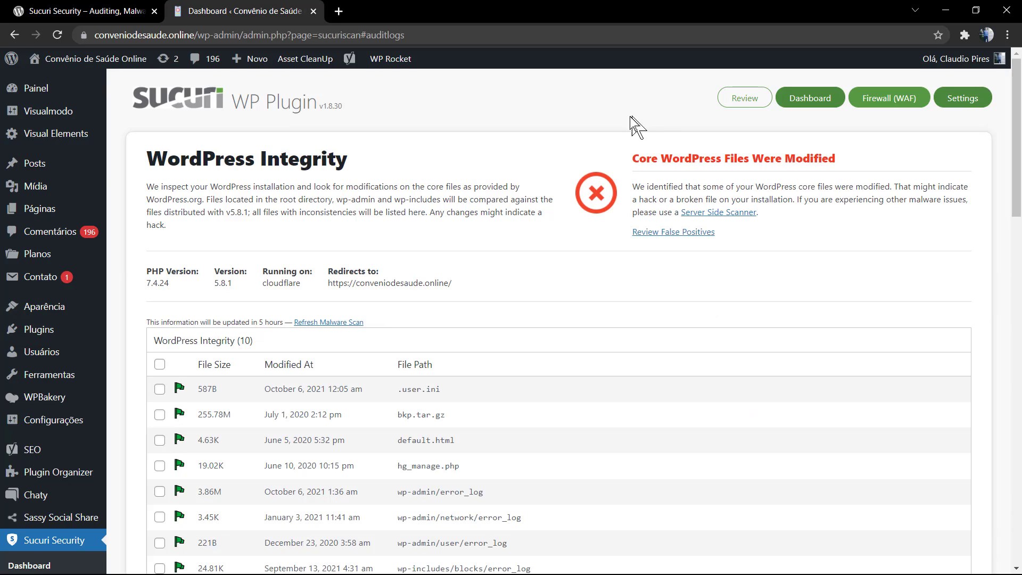
mouse_move(888, 96)
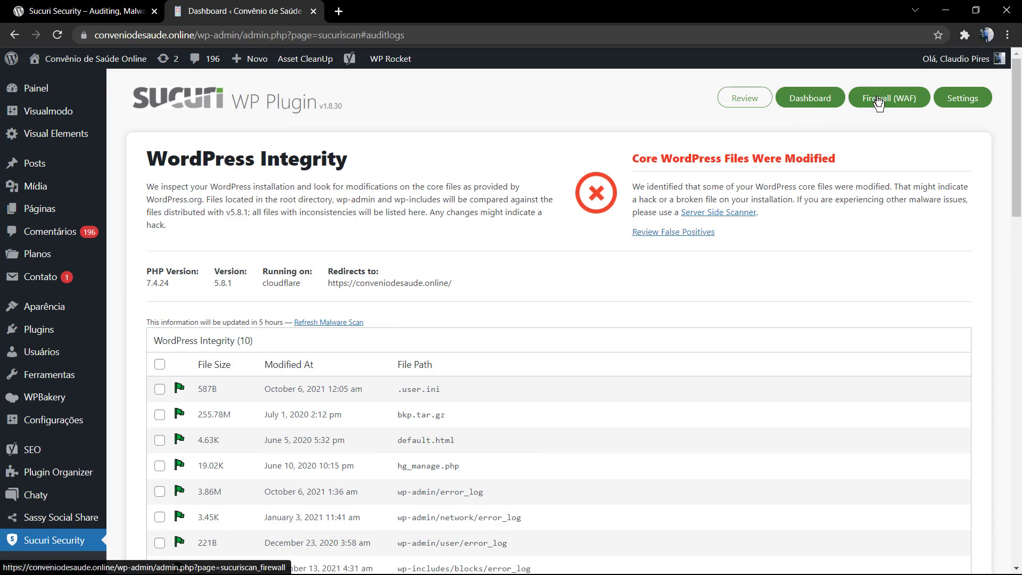
click(888, 97)
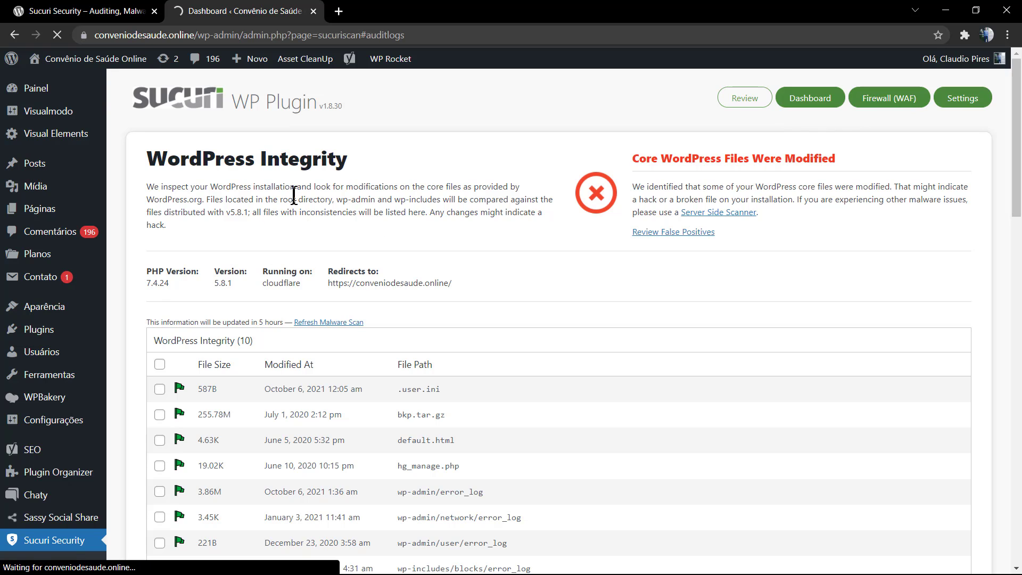
click(888, 97)
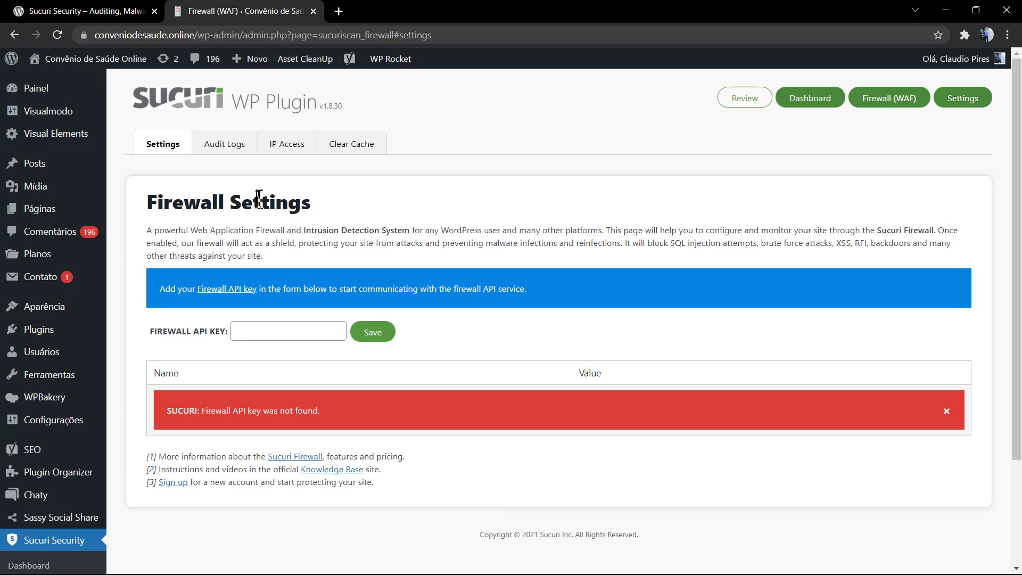
scroll(down, 3)
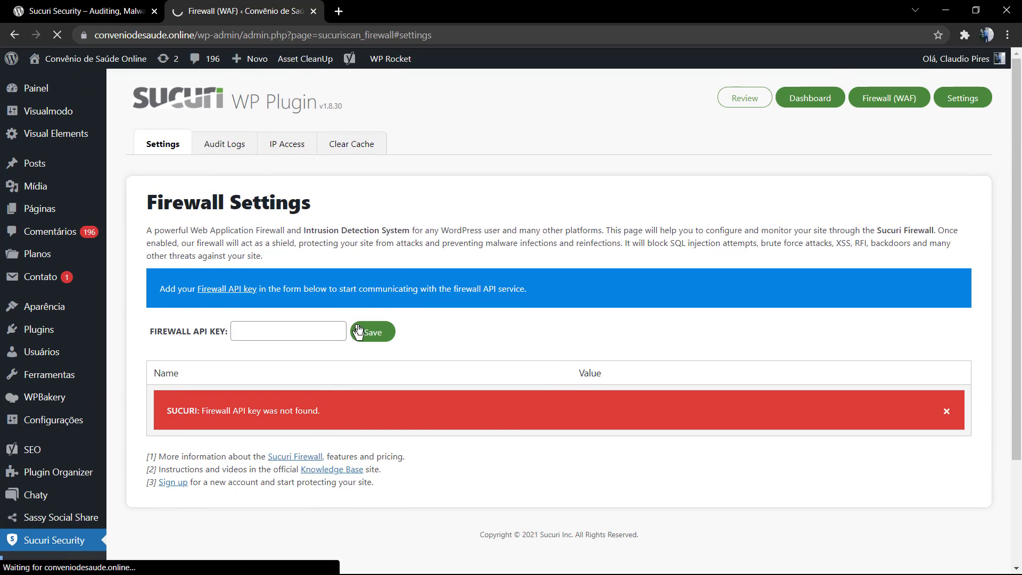
click(809, 98)
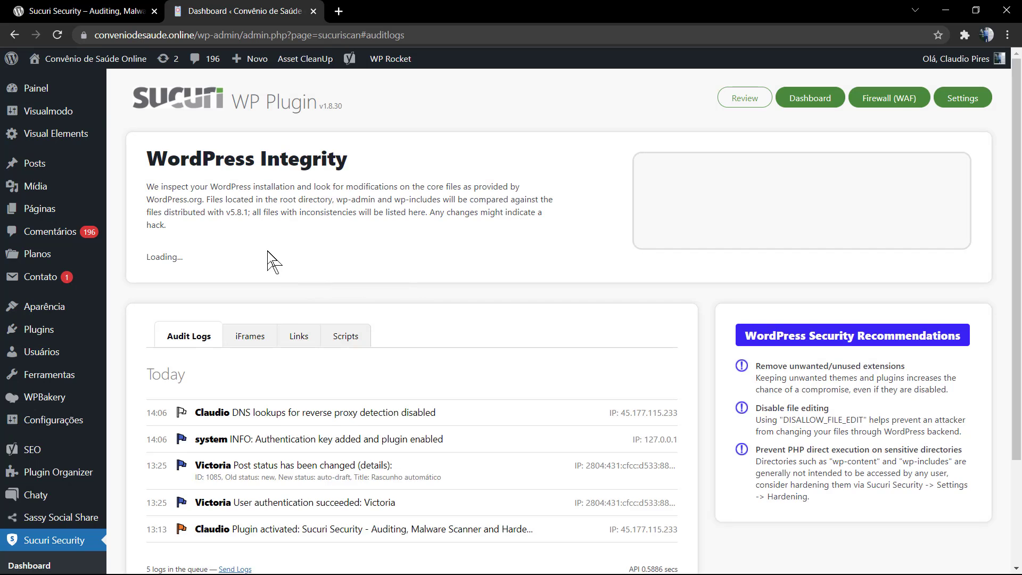
scroll(down, 3)
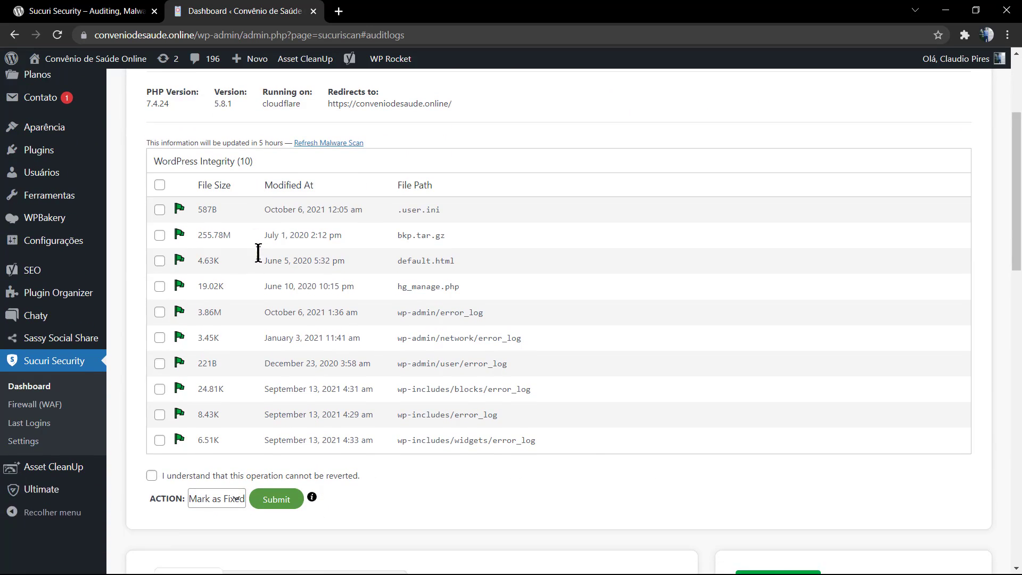
scroll(down, 3)
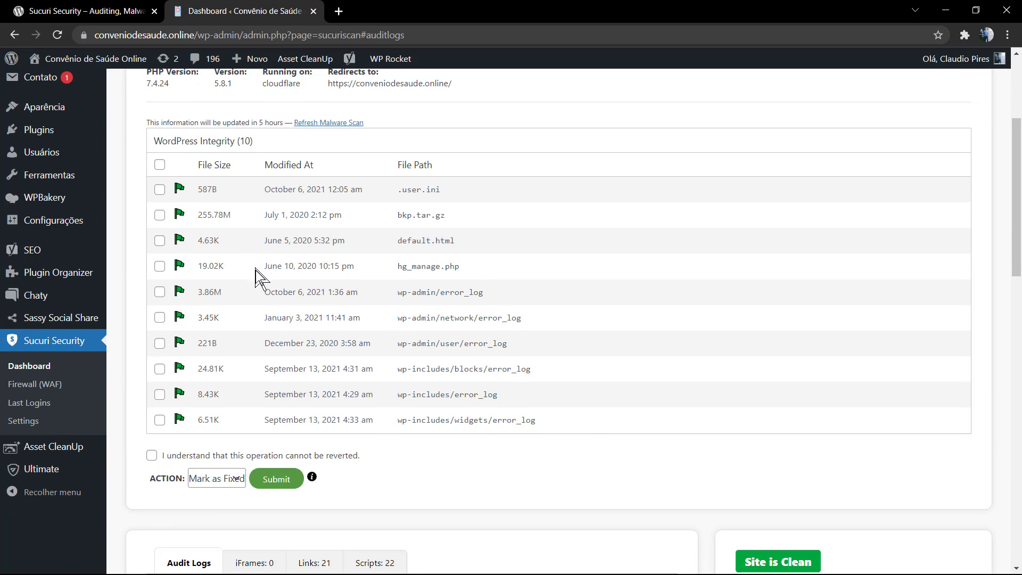
mouse_move(273, 320)
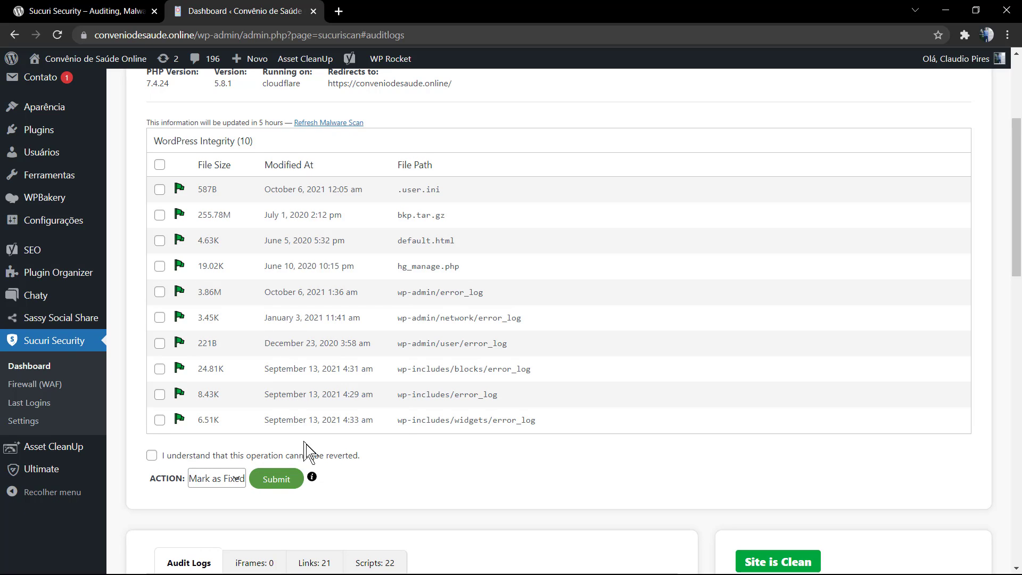
scroll(down, 3)
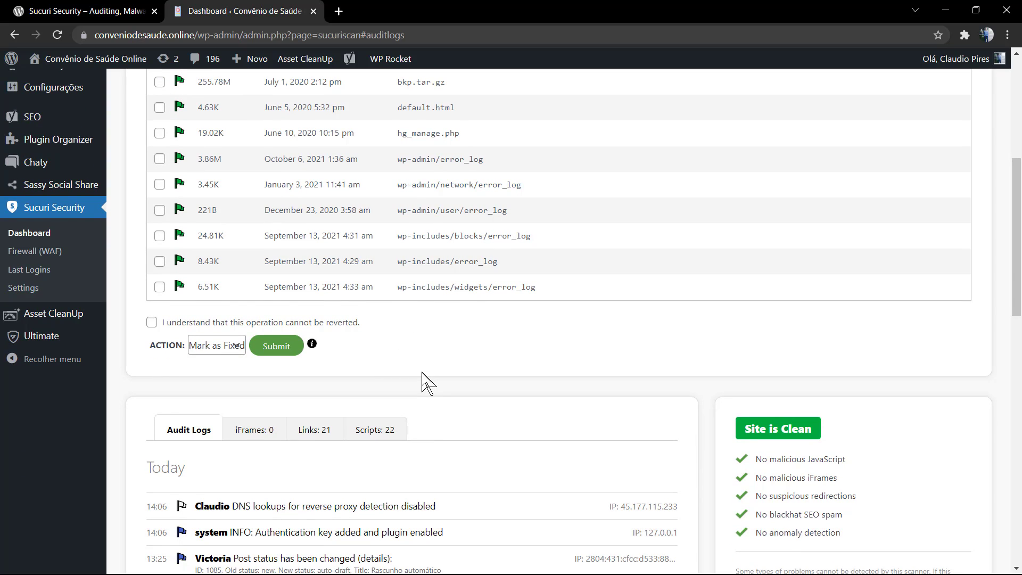
mouse_move(420, 400)
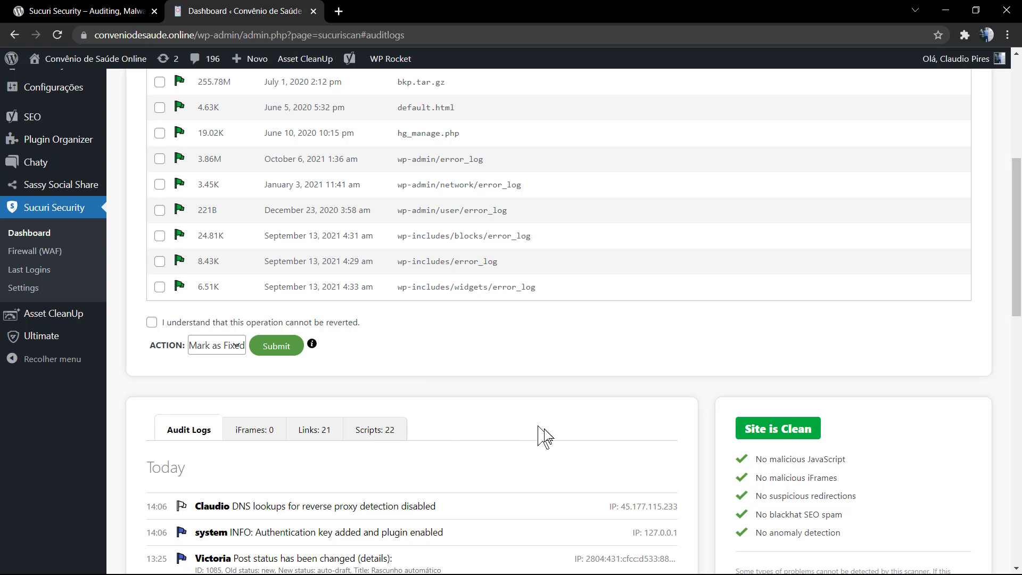
scroll(down, 3)
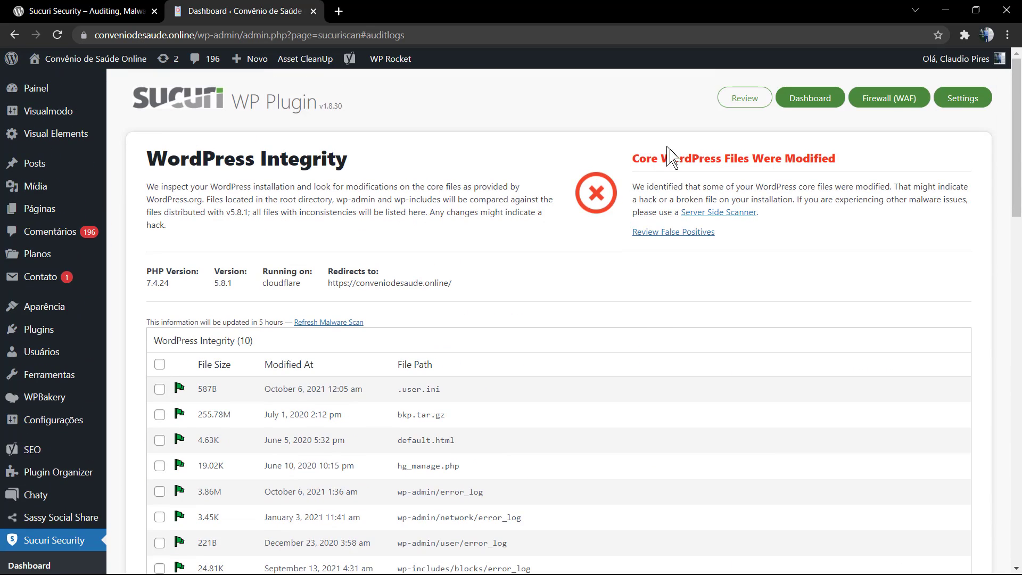
mouse_move(806, 108)
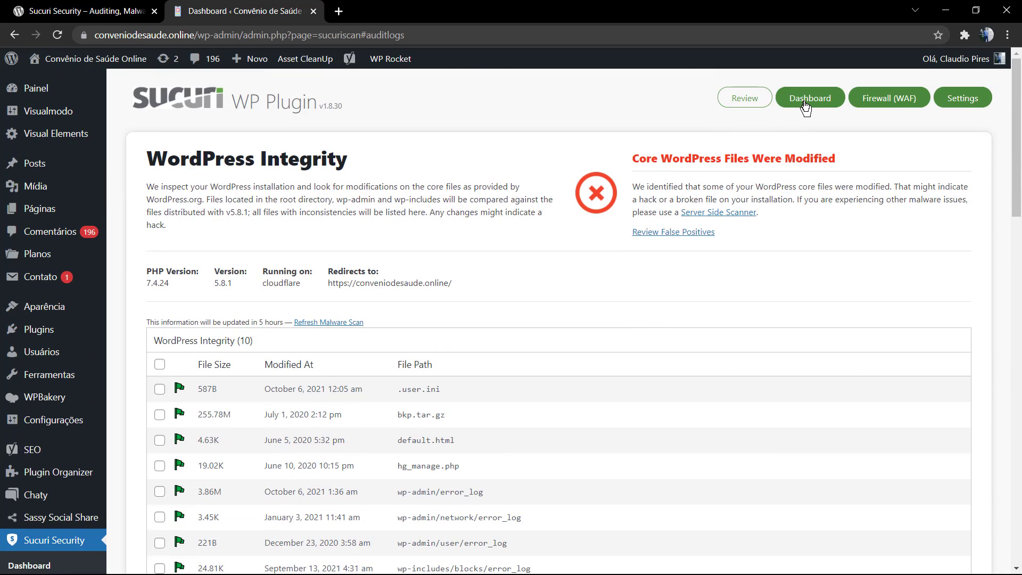
click(744, 97)
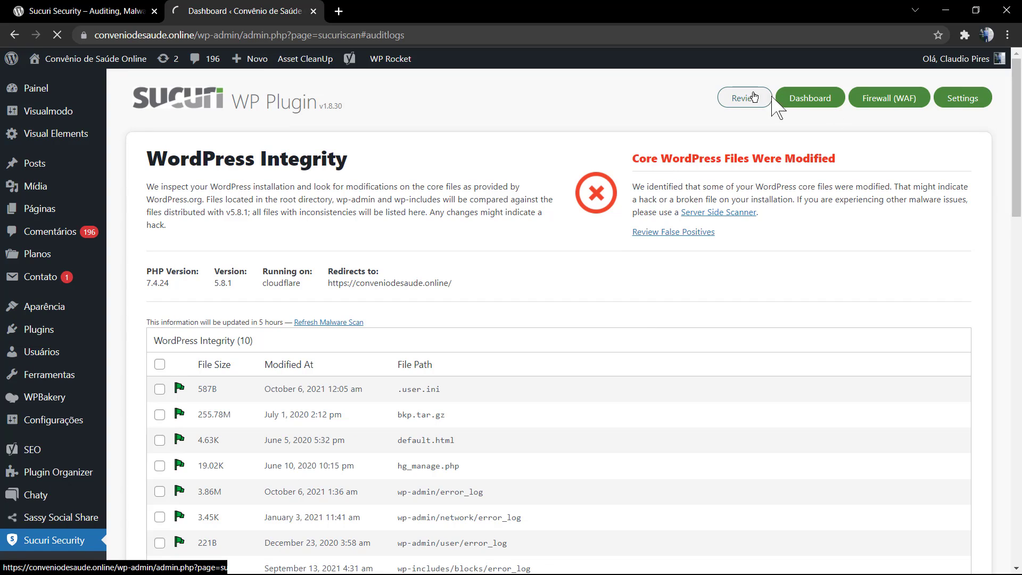
click(744, 98)
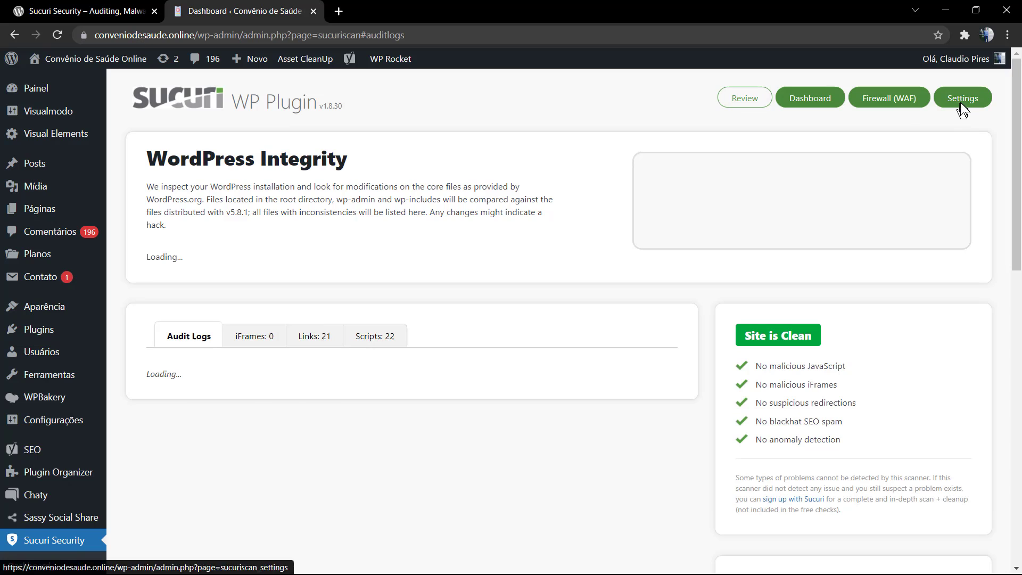
Confirm API Service Communication shows Enabled in Sucuri Settings, then go to General Settings.
click(962, 97)
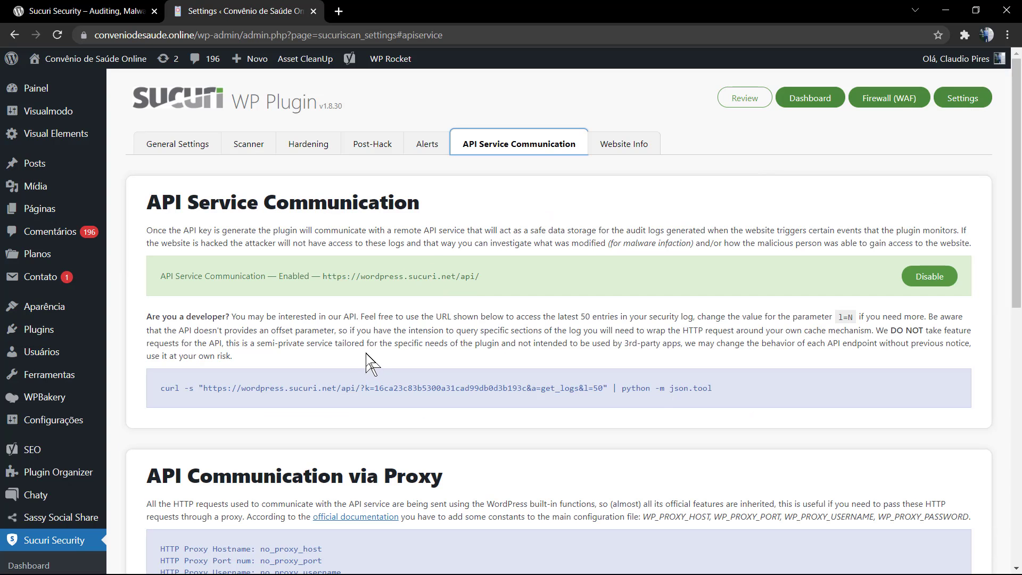
mouse_move(371, 345)
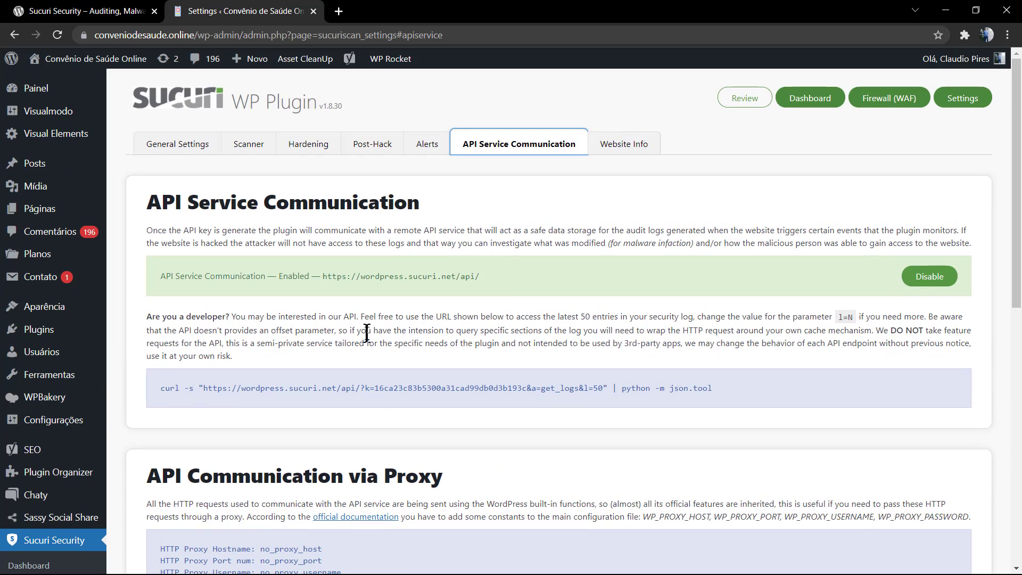
mouse_move(211, 295)
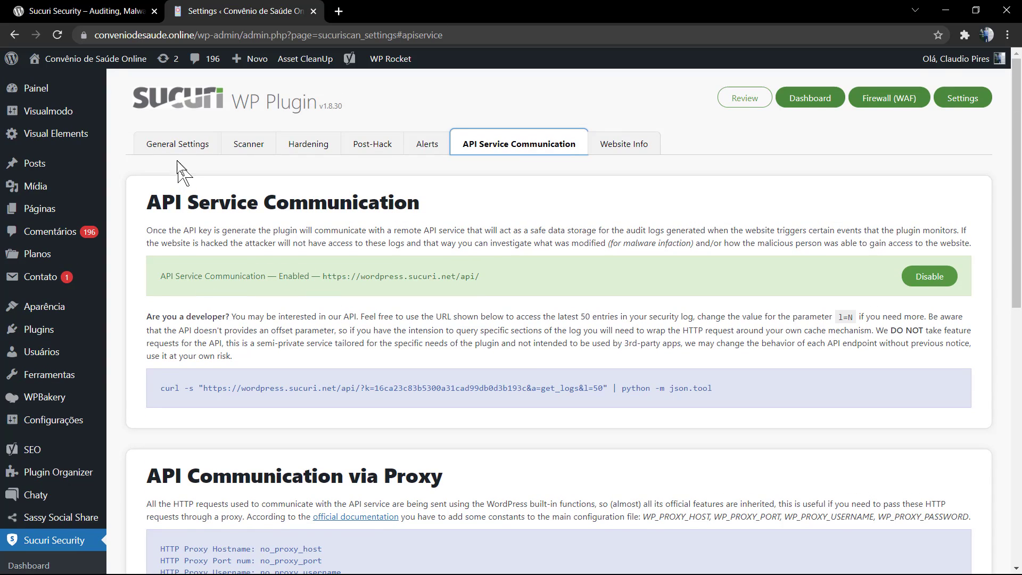
mouse_move(178, 144)
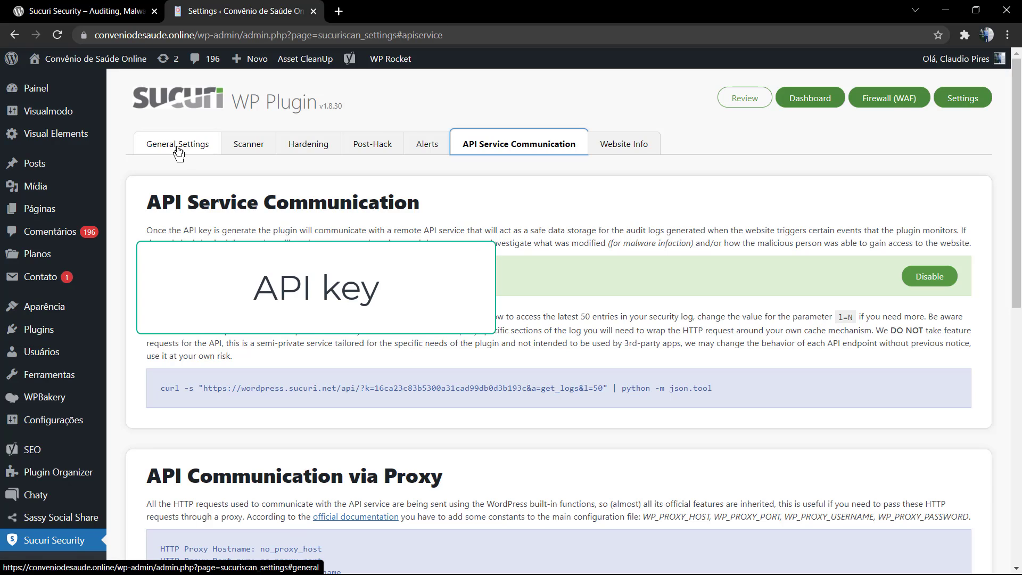
click(809, 98)
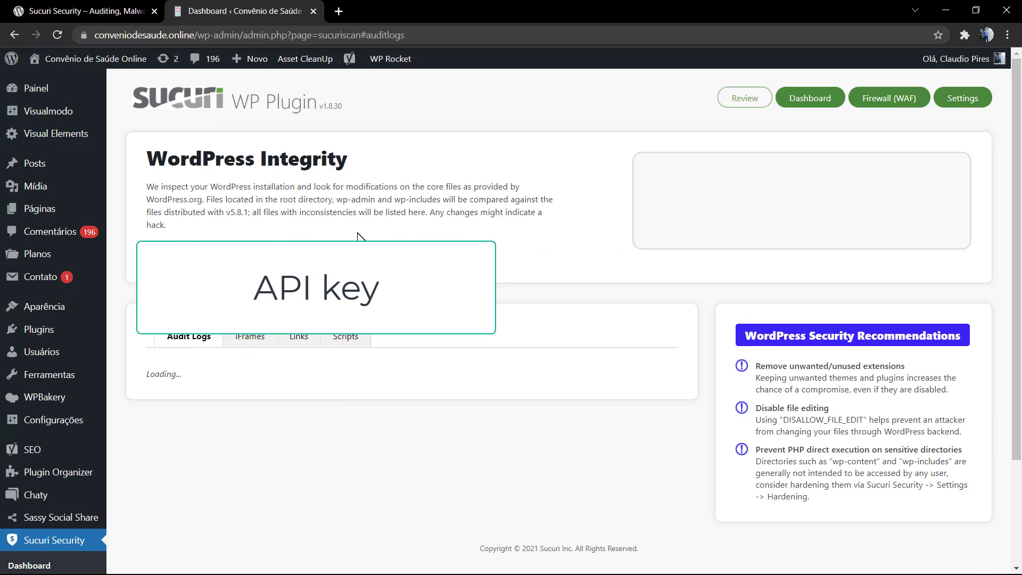